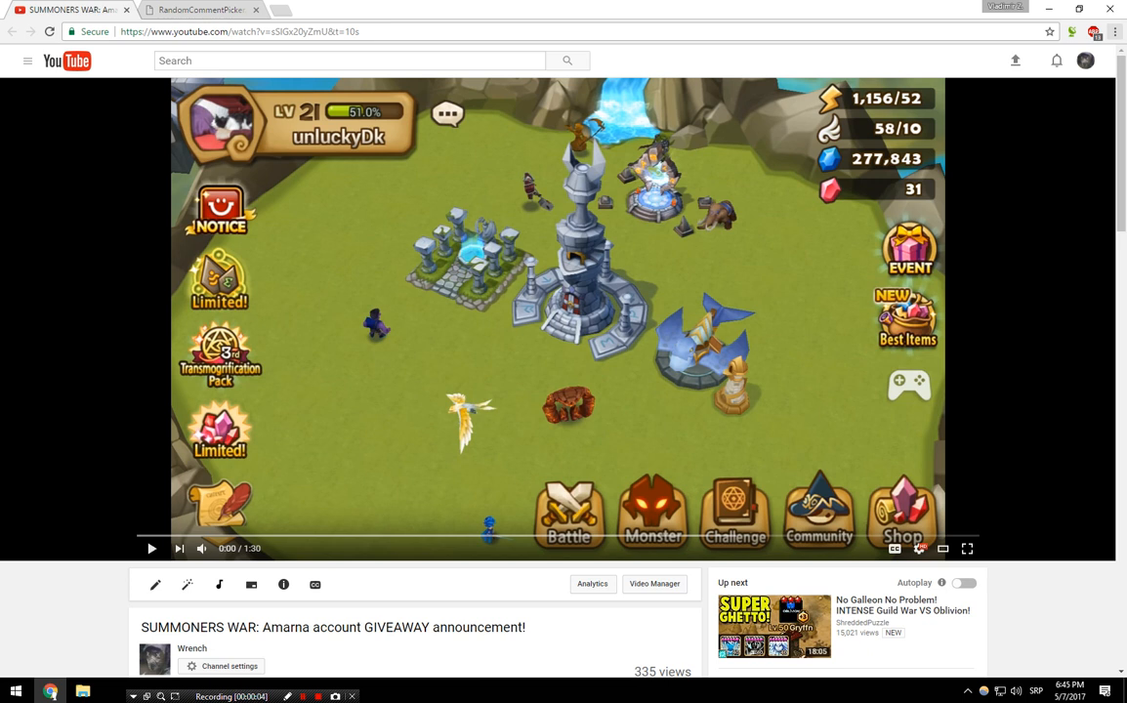
Step: Paste the giveaway video's URL and load its 100 comments into the picker
click(199, 9)
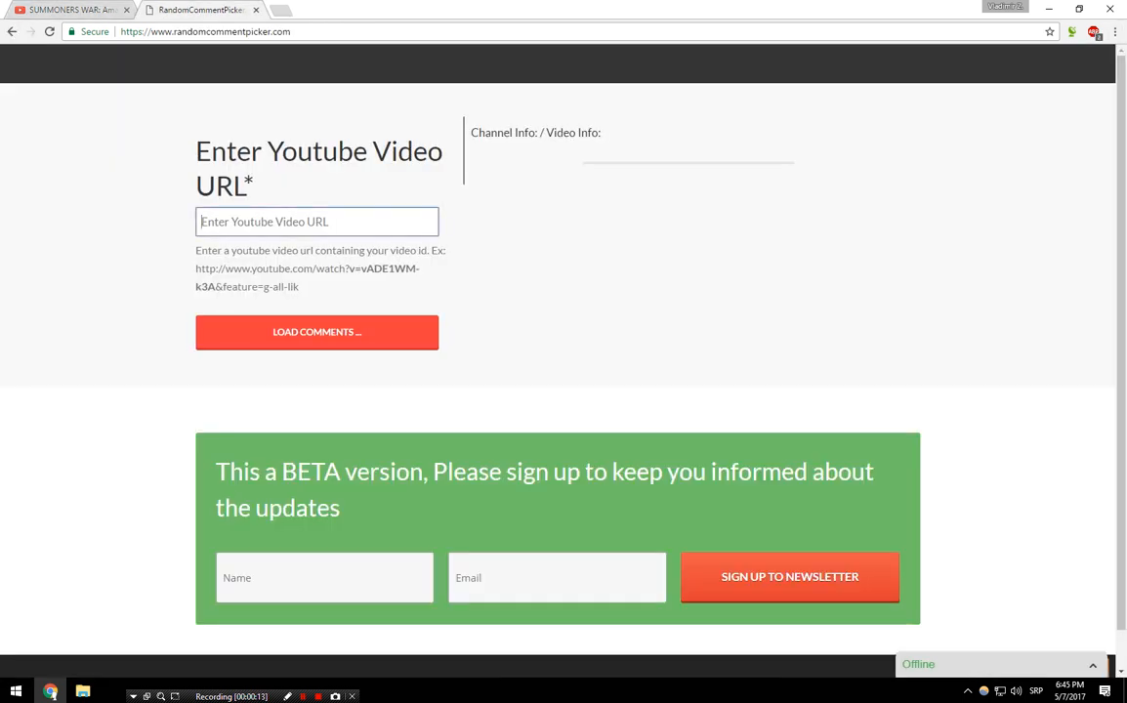
click(316, 332)
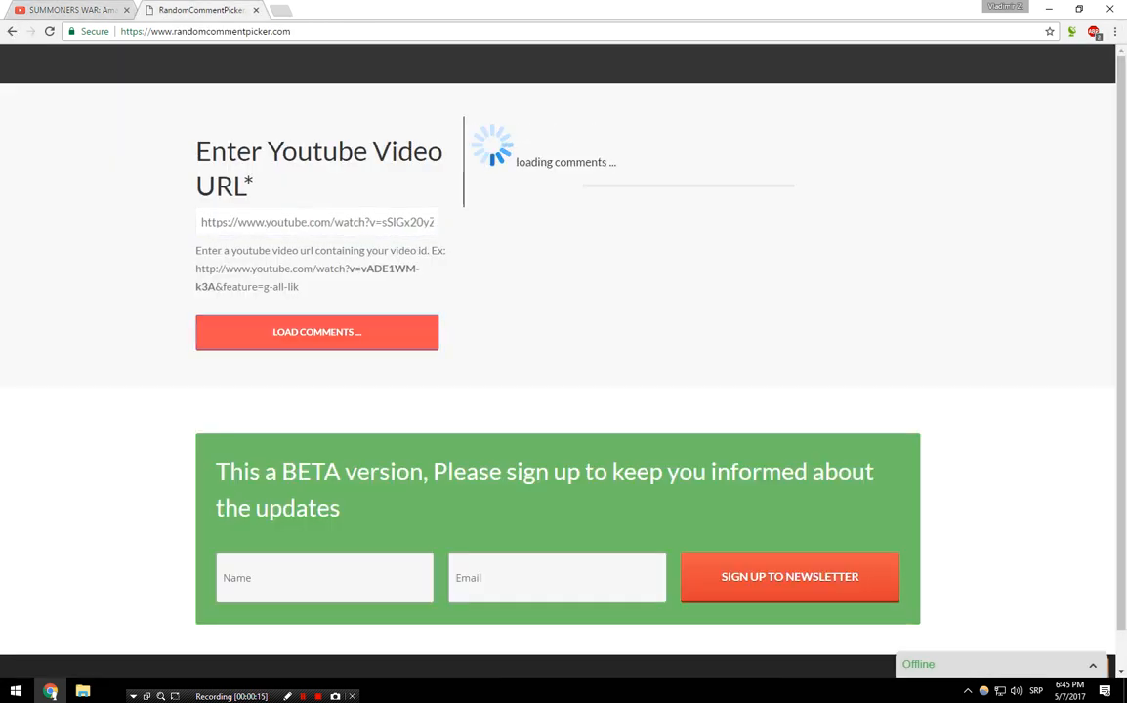
click(316, 332)
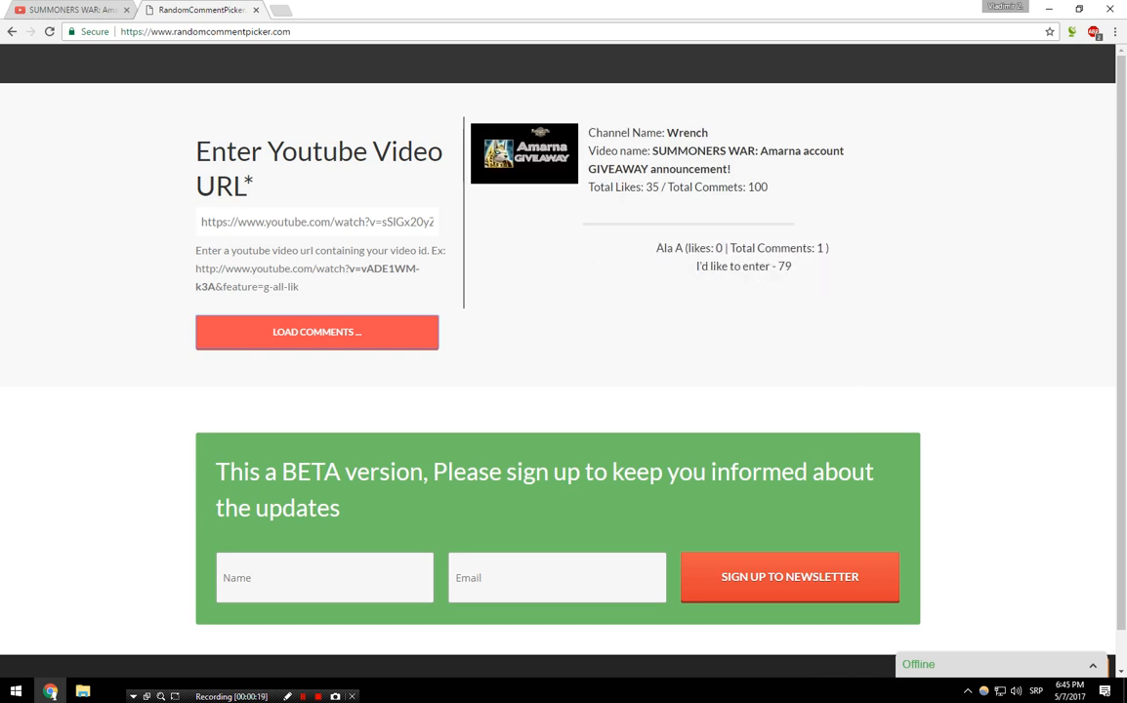
Step: Draw a random winner from the loaded comments with Randomly Pick Winner
click(317, 332)
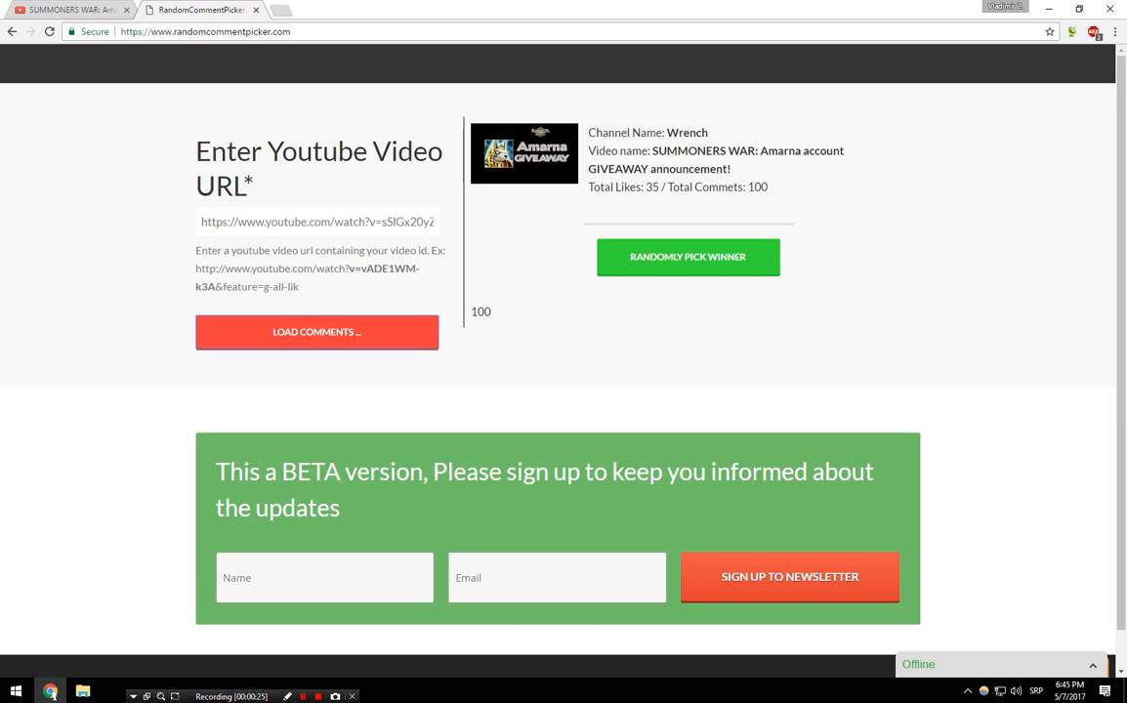
click(687, 258)
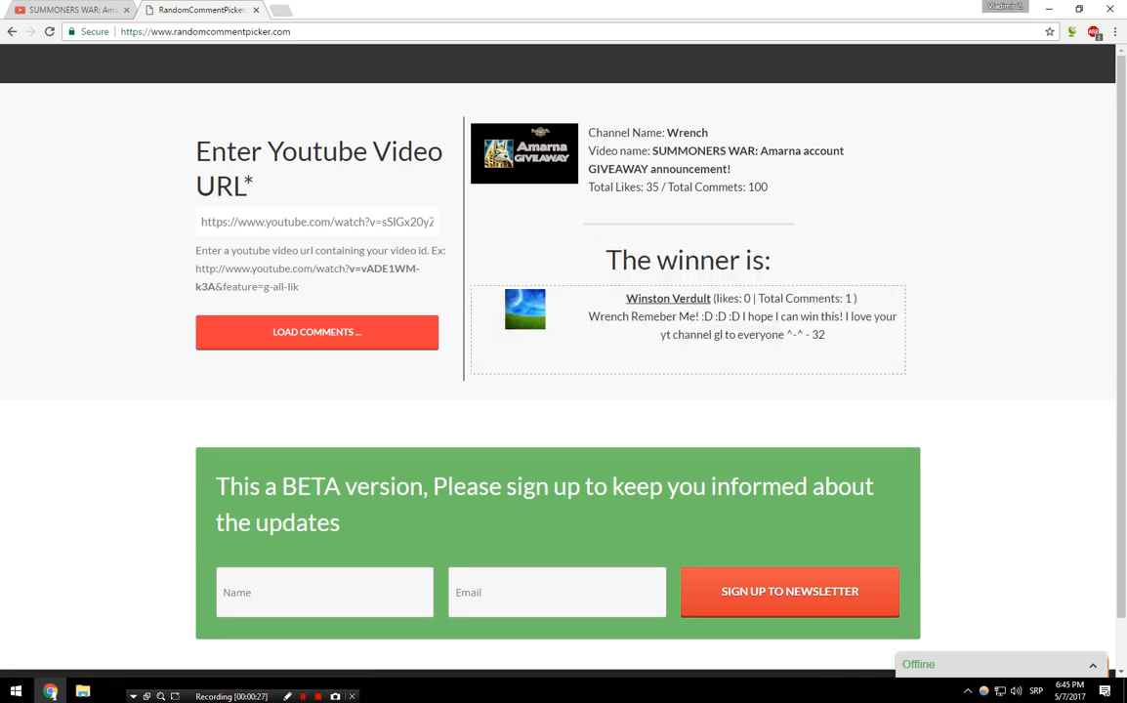